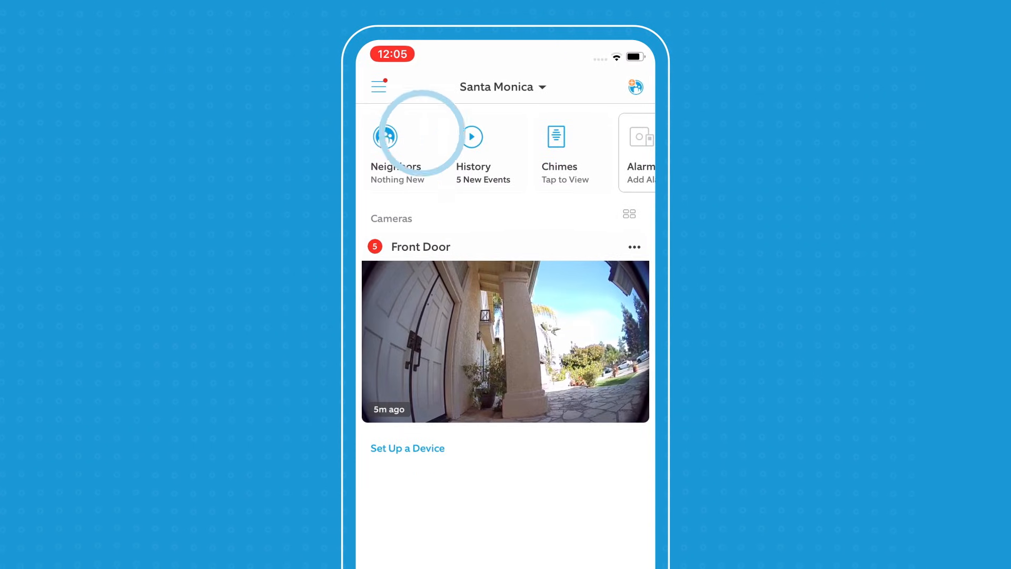
- Open the Ring sidebar menu and choose Set Up a Device
left_click(378, 85)
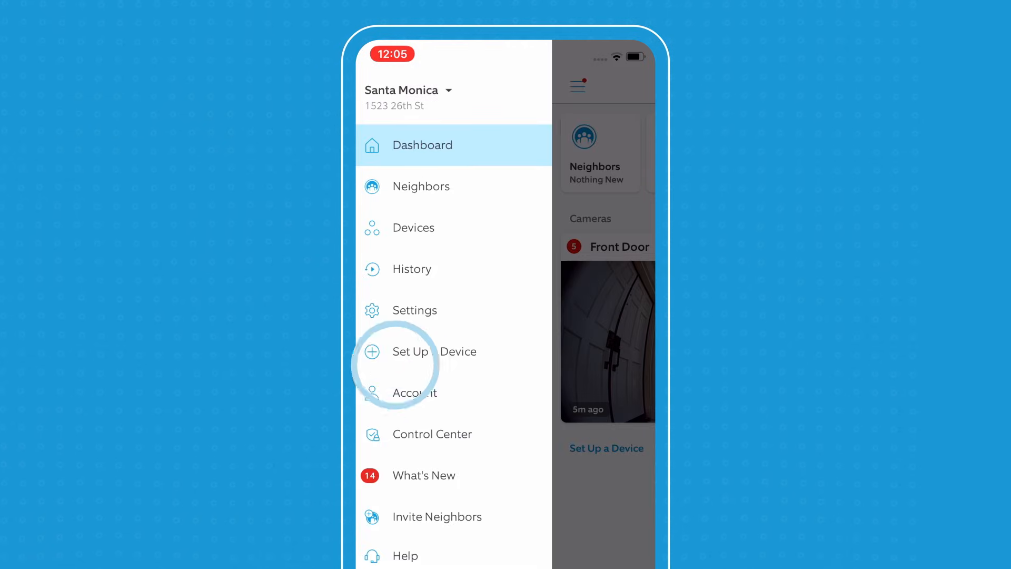
left_click(411, 351)
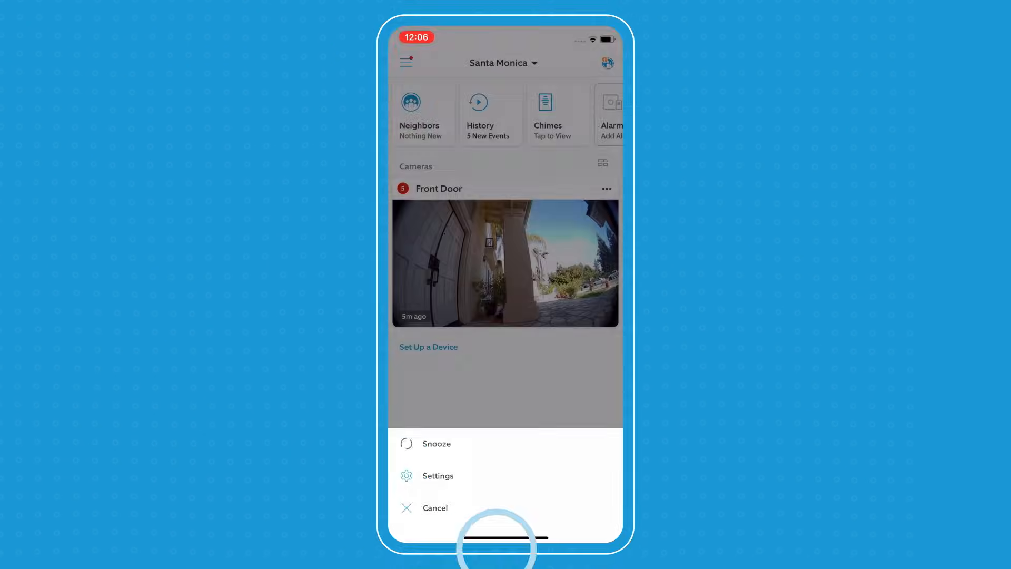
- Open Front Door Settings, then the Device Settings tile
left_click(437, 475)
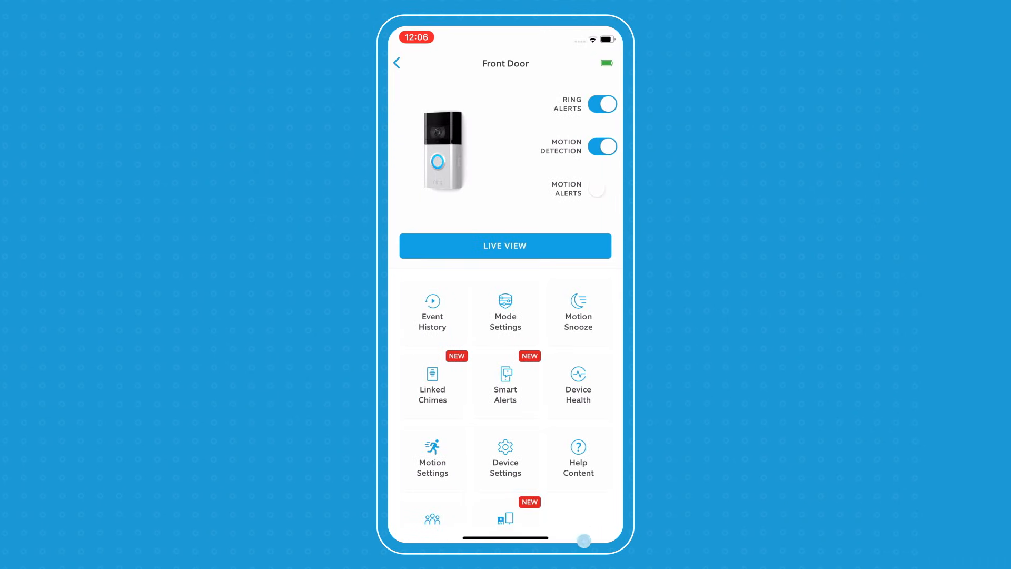
left_click(505, 457)
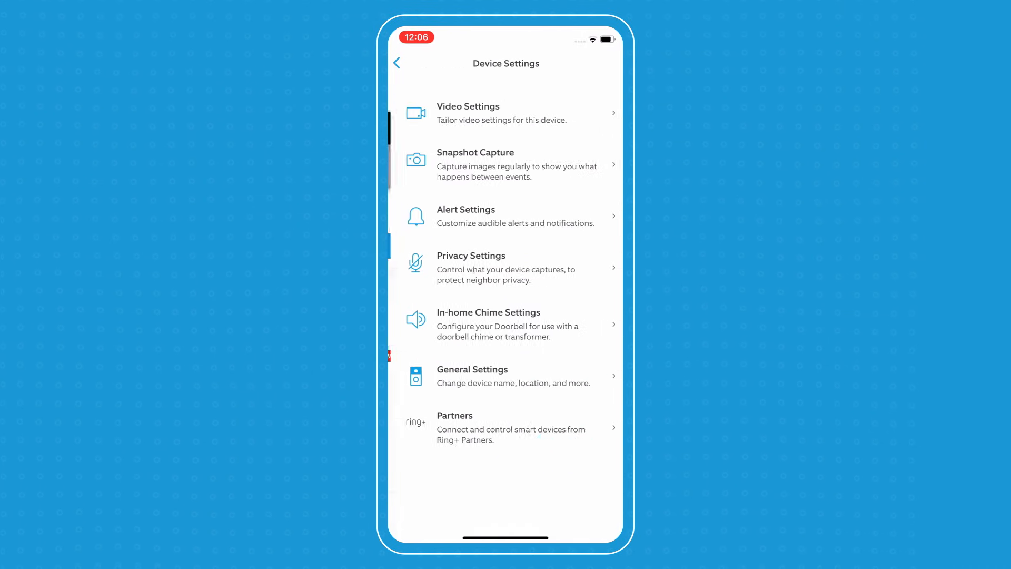